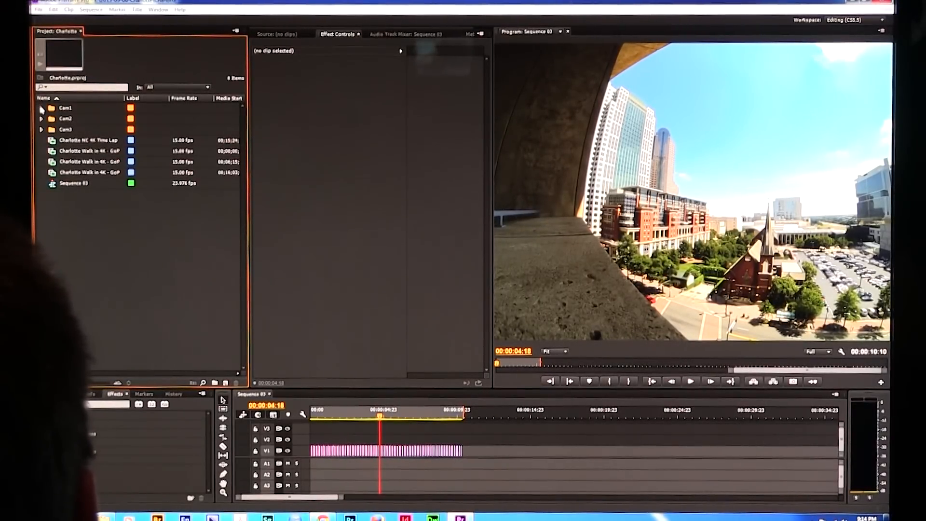
Inspect the Cam1 and Cam3 footage folders to check clip resolution and frame rate.
{"action": "left_click", "coordinate": [41, 107]}
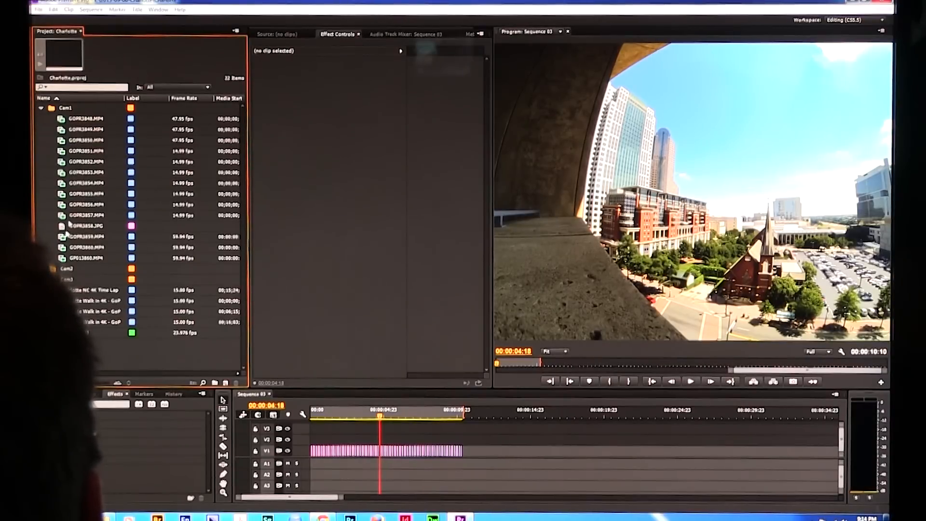
{"action": "left_click", "coordinate": [82, 193]}
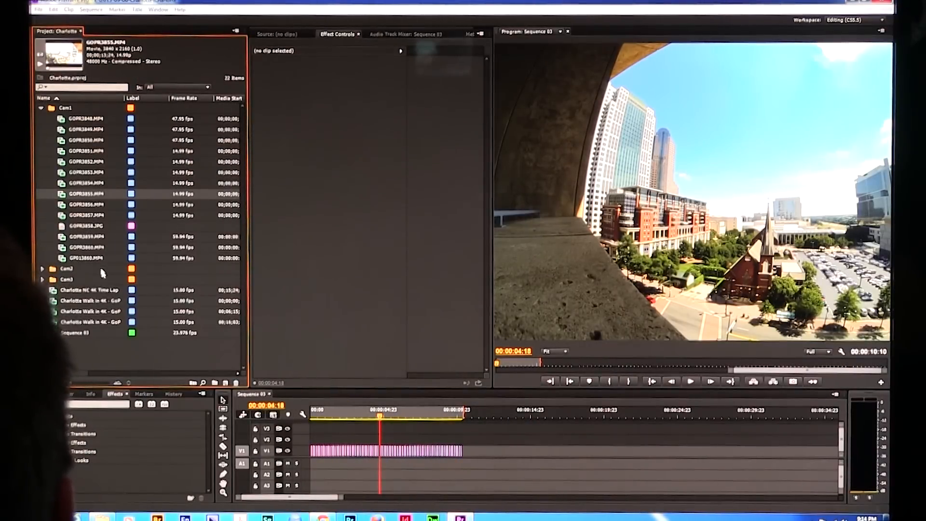
{"action": "left_click", "coordinate": [43, 280]}
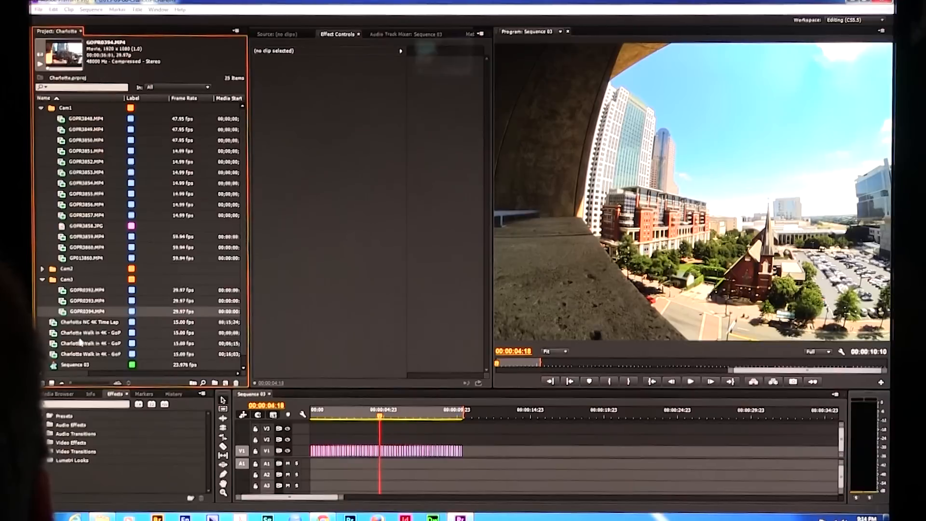
{"action": "mouse_move", "coordinate": [377, 284]}
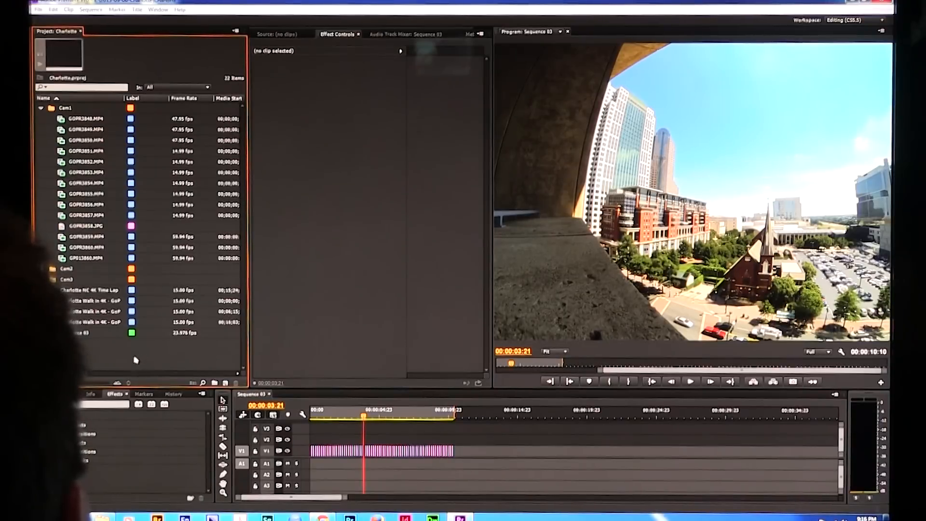
{"action": "left_click", "coordinate": [41, 107]}
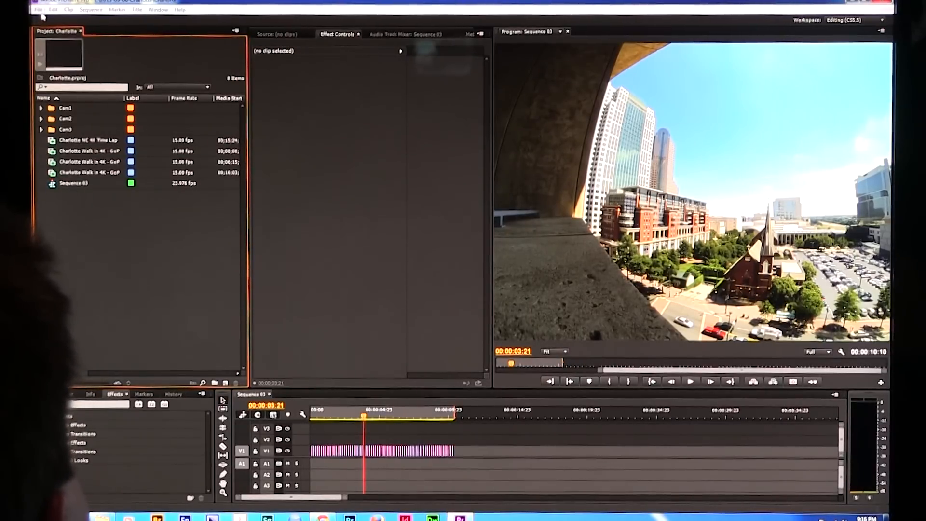
Create a sequence named 'resize' from the AVCHD 1080p30 (29.97 fps) preset.
{"action": "left_click", "coordinate": [38, 10]}
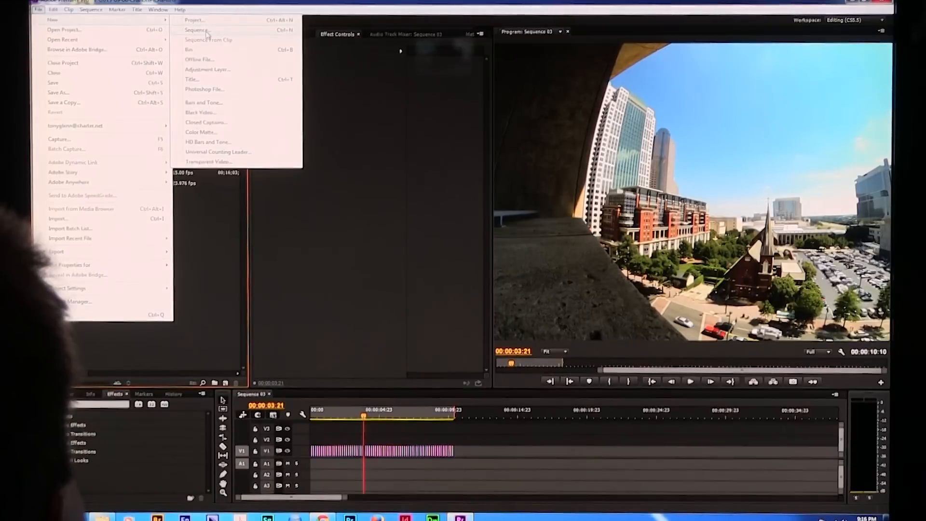
{"action": "left_click", "coordinate": [197, 30]}
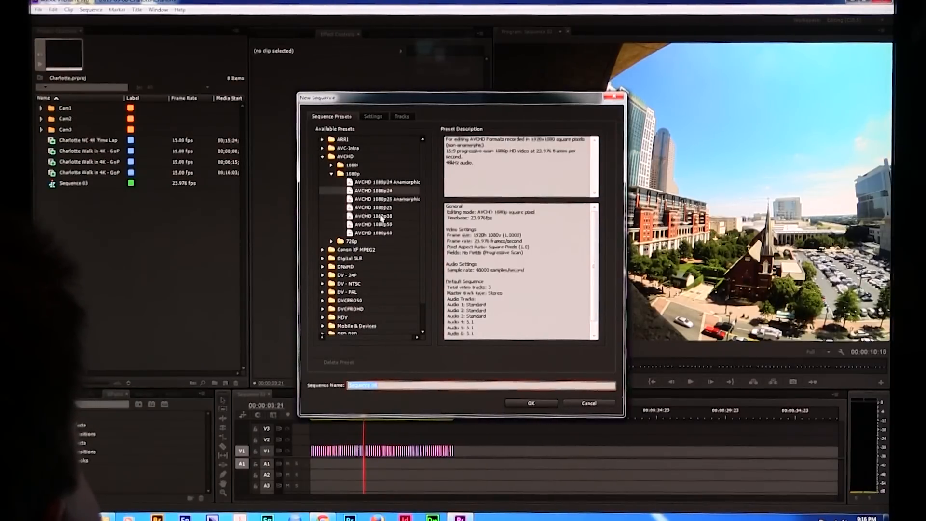
{"action": "left_click", "coordinate": [370, 216]}
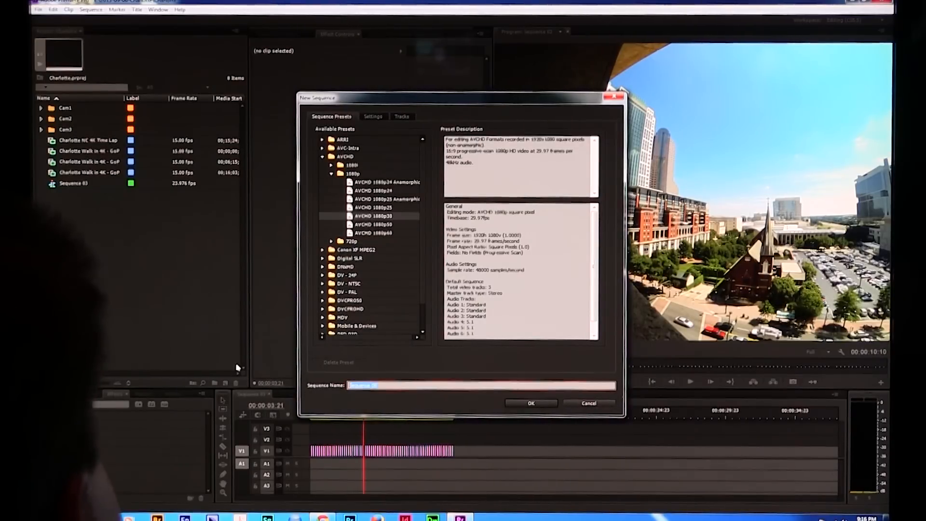
{"action": "type", "text": "resize"}
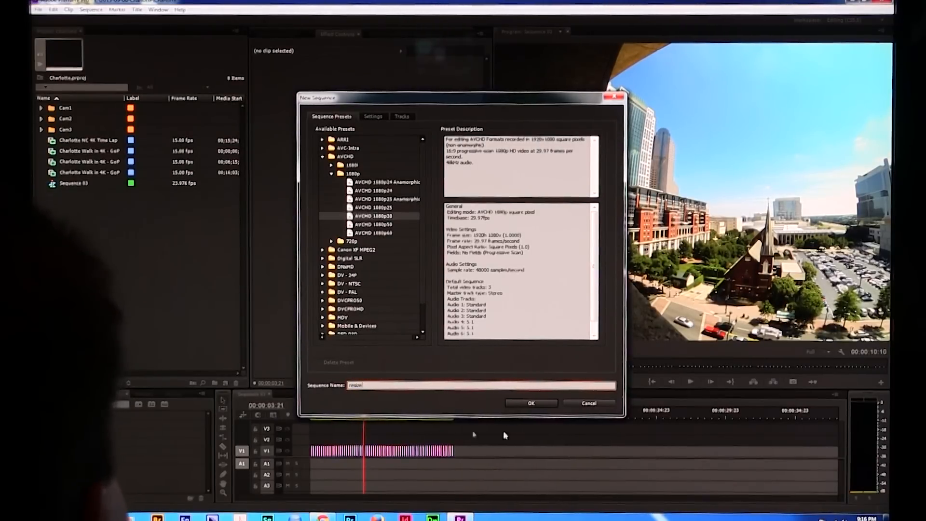
{"action": "left_click", "coordinate": [531, 403]}
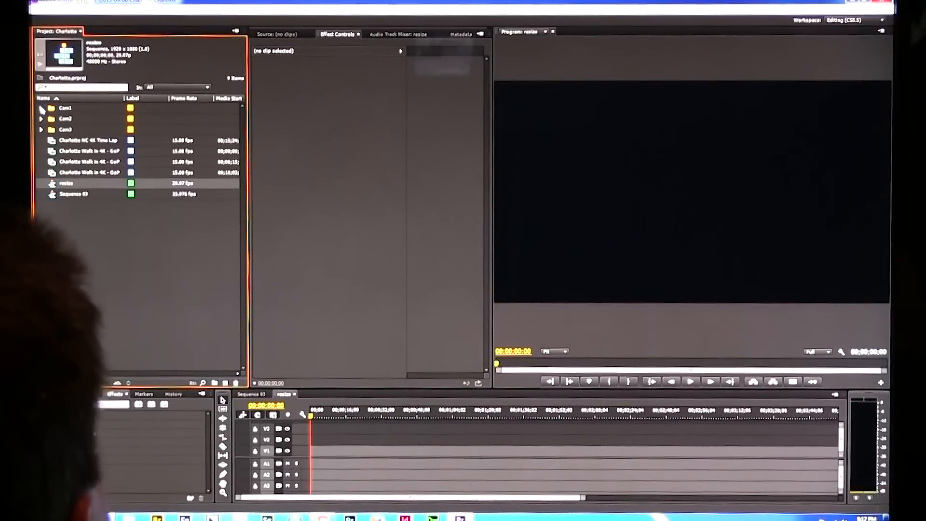
Drag the 4K GOPR3852.MP4 from the Cam1 bin onto the resize timeline's V1 track.
{"action": "left_click", "coordinate": [42, 108]}
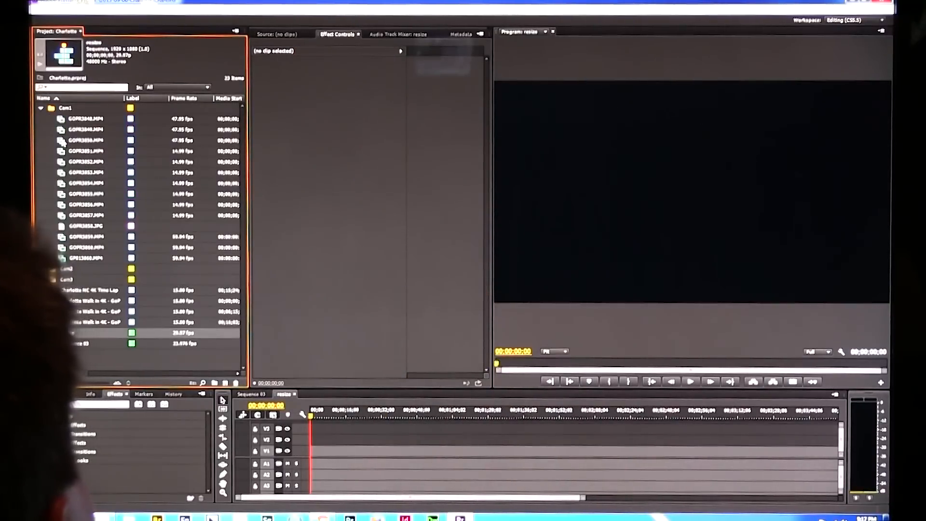
{"action": "left_click", "coordinate": [85, 140]}
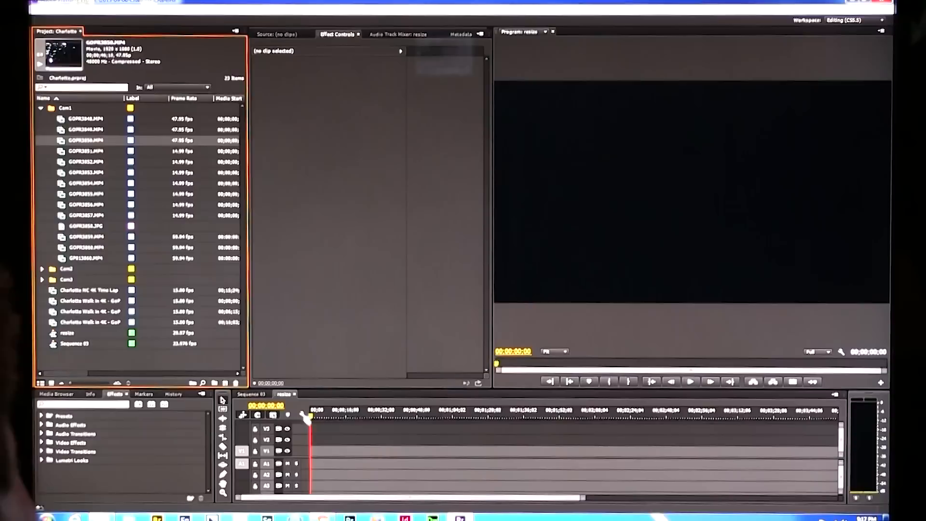
{"action": "left_click_drag", "start_coordinate": [86, 140], "coordinate": [348, 452]}
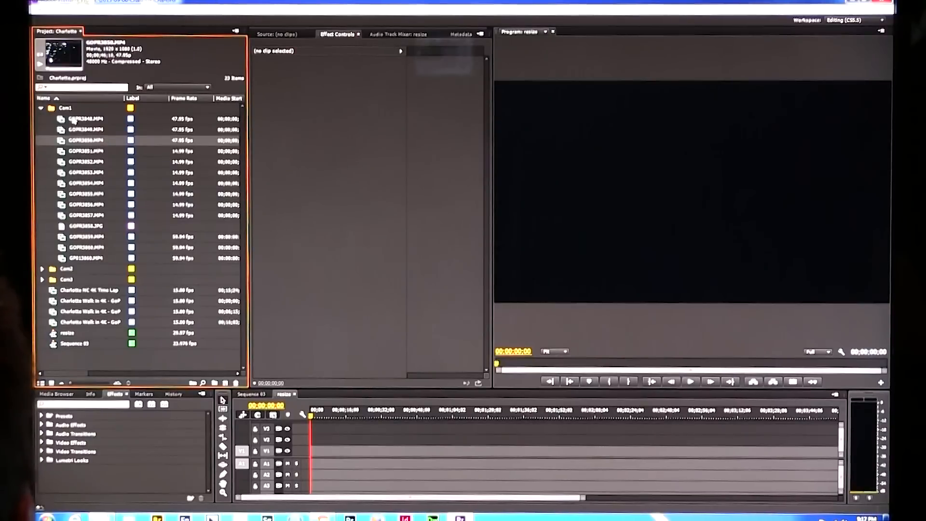
{"action": "left_click", "coordinate": [84, 161]}
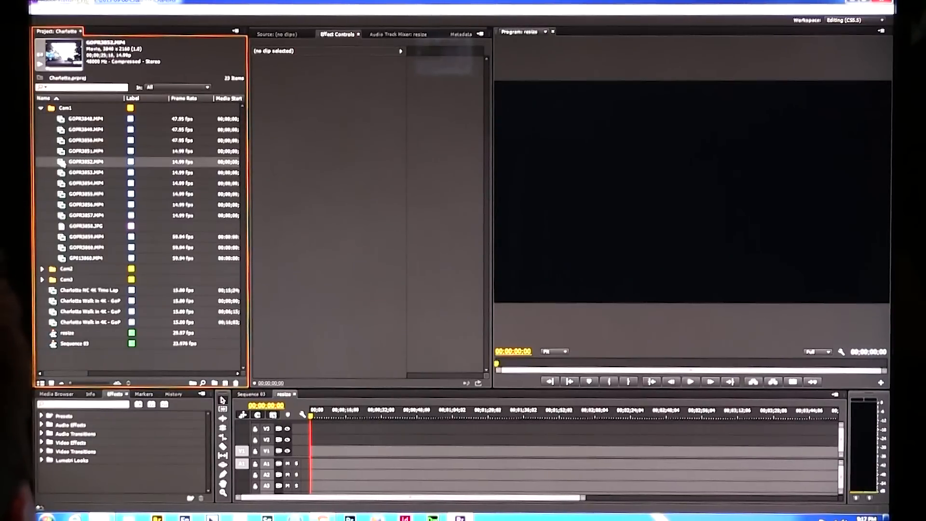
{"action": "left_click_drag", "start_coordinate": [85, 162], "coordinate": [346, 452]}
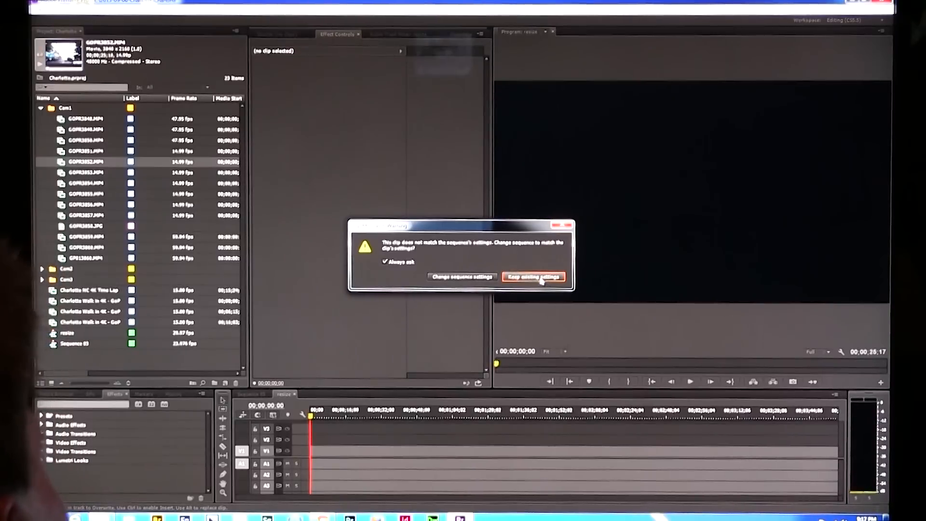
Keep the resize sequence's existing settings, select GOPR3852.MP4, and view its Effect Controls.
{"action": "left_click", "coordinate": [534, 277]}
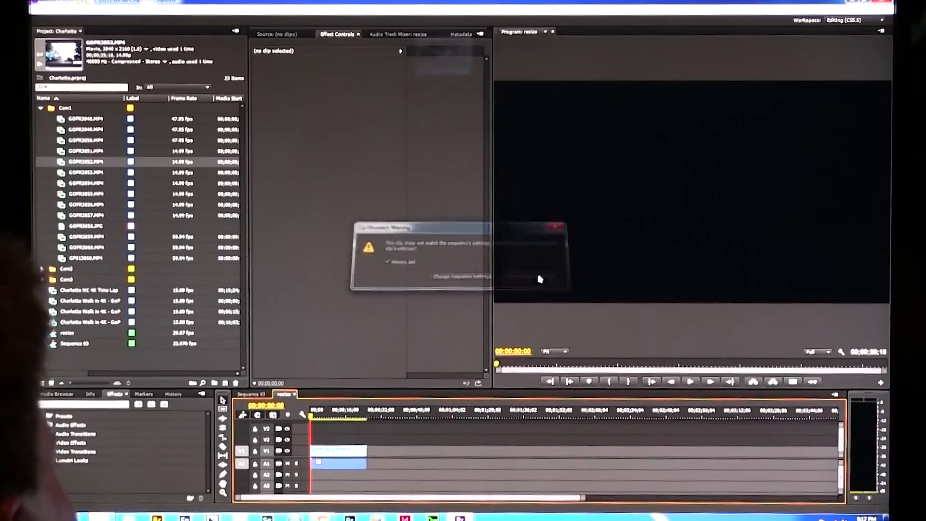
{"action": "left_click", "coordinate": [526, 276]}
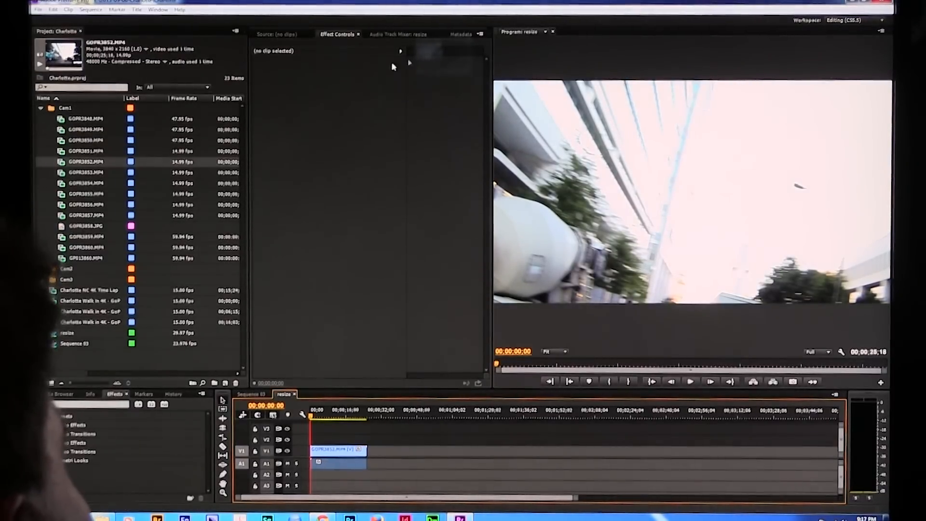
{"action": "left_click", "coordinate": [334, 451]}
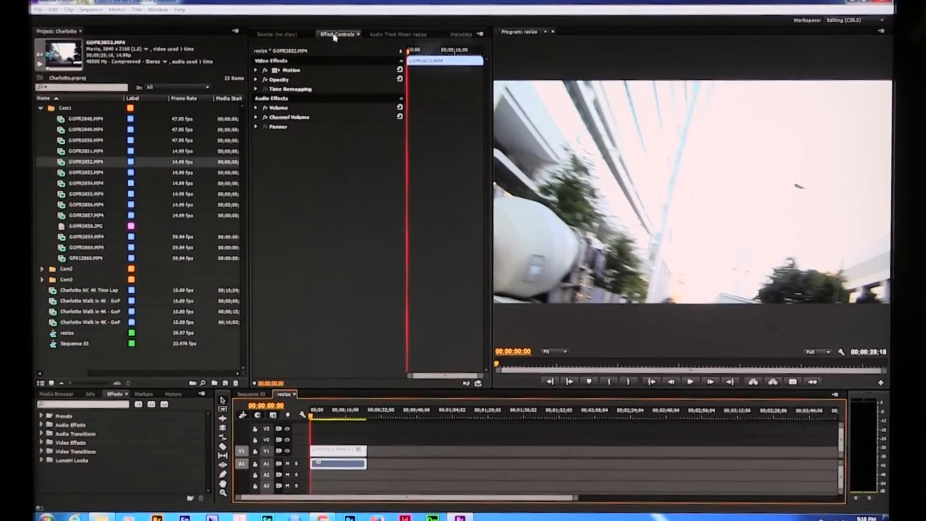
Expand Motion and scrub GOPR3852.MP4's Scale down to 50.0.
{"action": "left_click", "coordinate": [157, 11]}
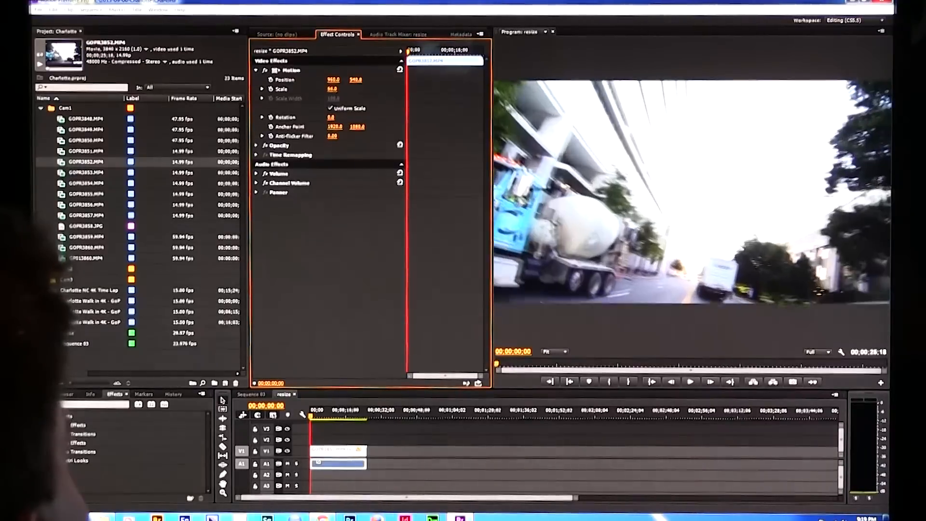
{"action": "left_click_drag", "start_coordinate": [332, 89], "coordinate": [332, 95]}
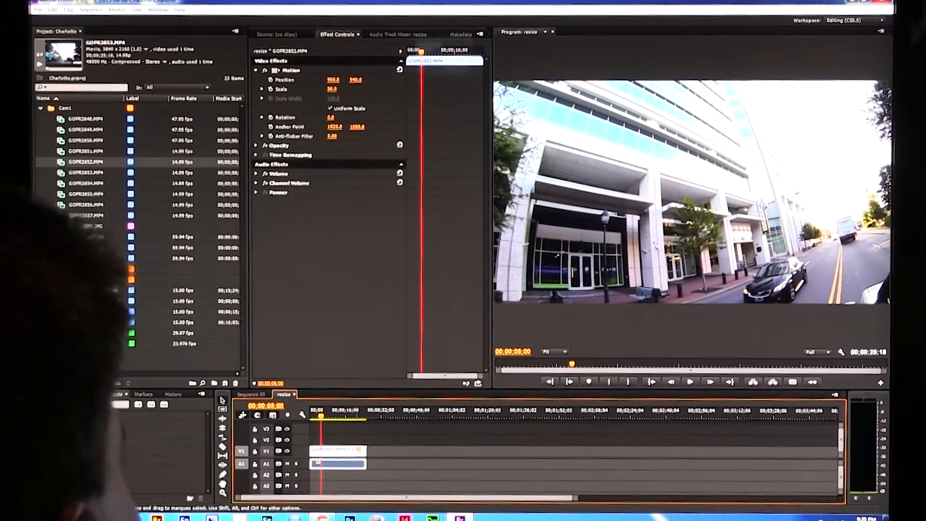
{"action": "left_click", "coordinate": [111, 393]}
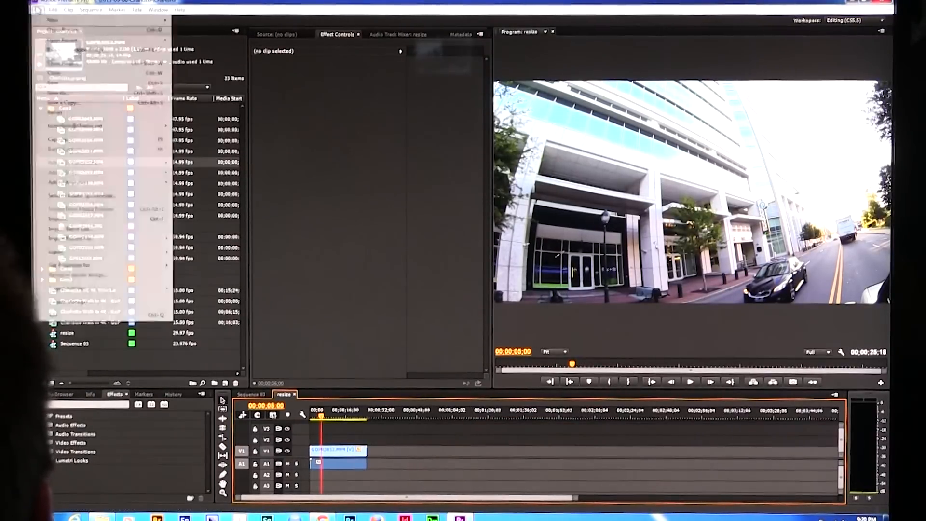
Open Export Media settings for resize and select the H.264 HD 1080p 29.97 preset.
{"action": "left_click", "coordinate": [39, 9]}
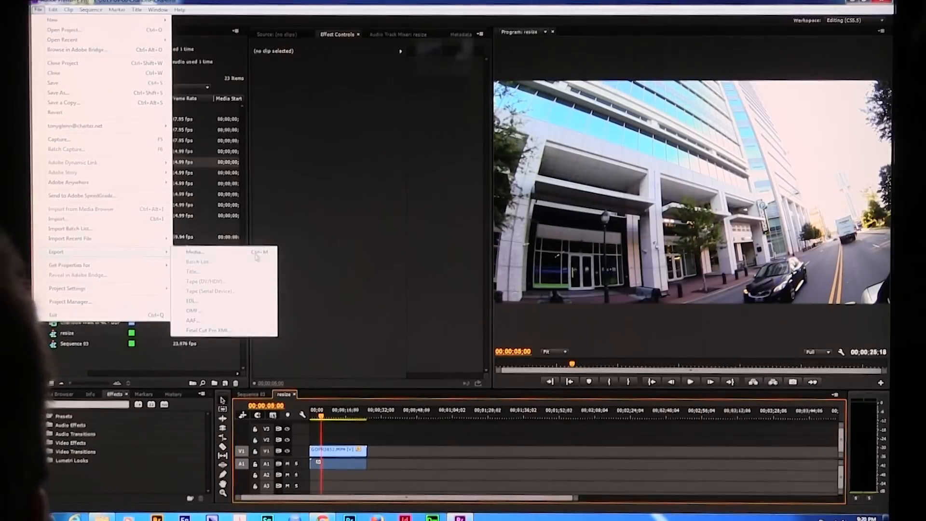
{"action": "left_click", "coordinate": [194, 251]}
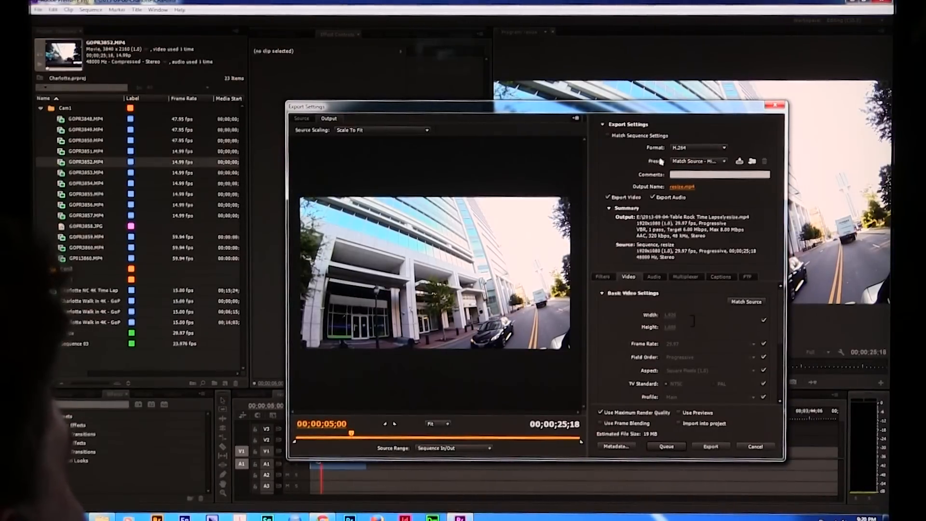
{"action": "mouse_move", "coordinate": [699, 160]}
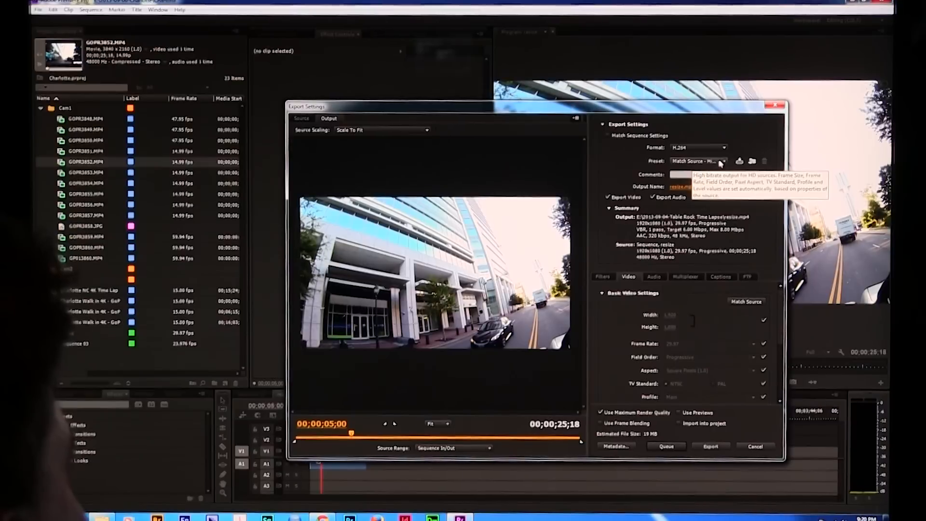
{"action": "left_click", "coordinate": [721, 160]}
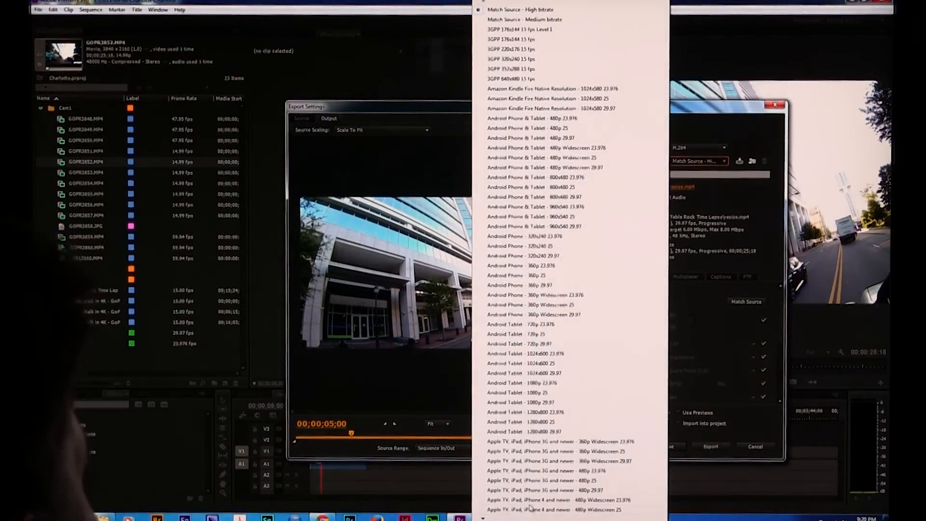
{"action": "scroll", "scroll_direction": "down", "scroll_amount": 3}
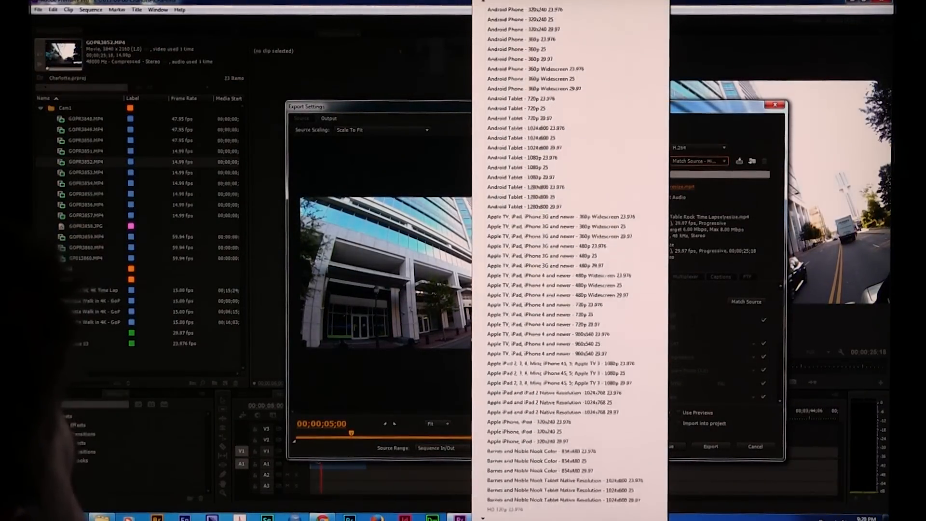
{"action": "scroll", "scroll_direction": "down", "scroll_amount": 3}
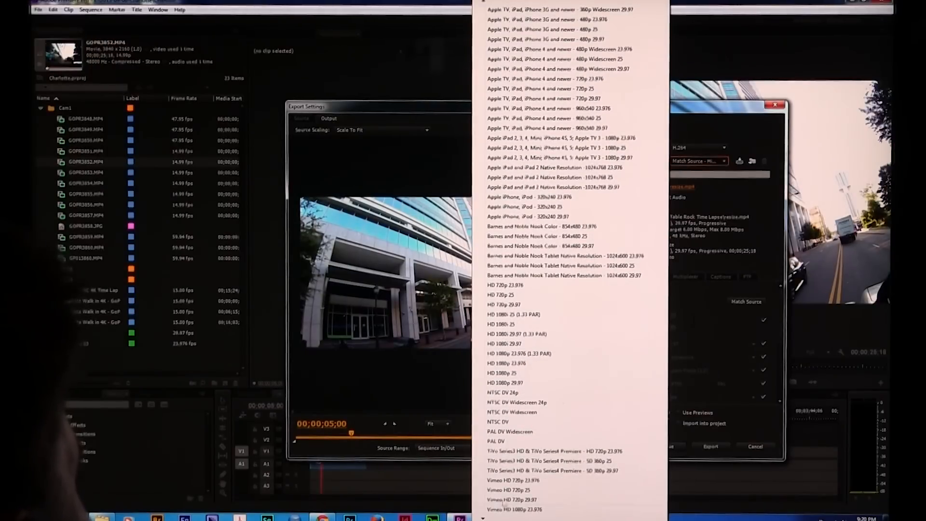
{"action": "mouse_move", "coordinate": [508, 402]}
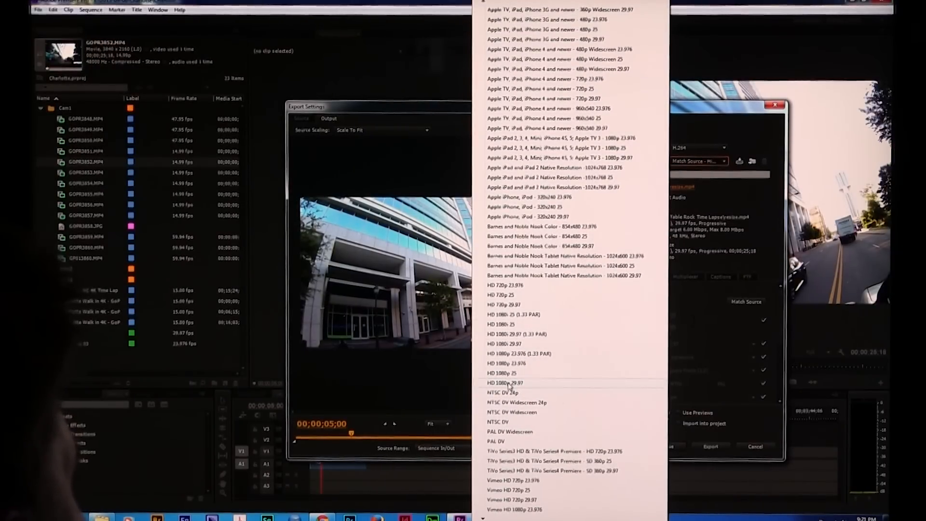
{"action": "left_click", "coordinate": [505, 383]}
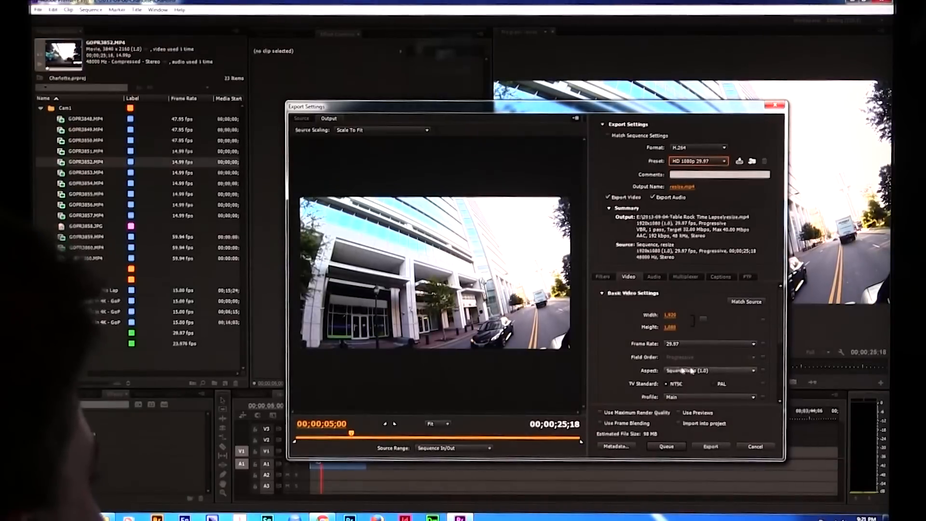
{"action": "scroll", "scroll_direction": "down", "scroll_amount": 3}
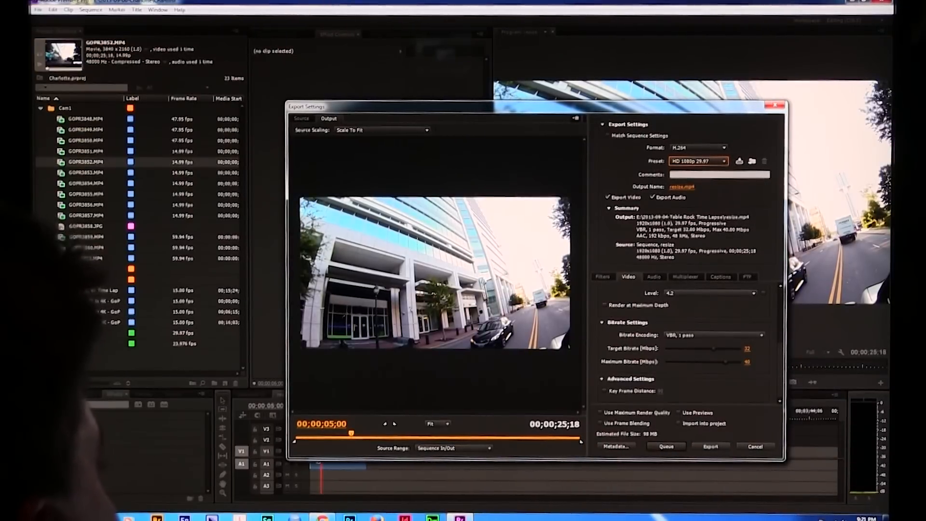
{"action": "left_click", "coordinate": [755, 446]}
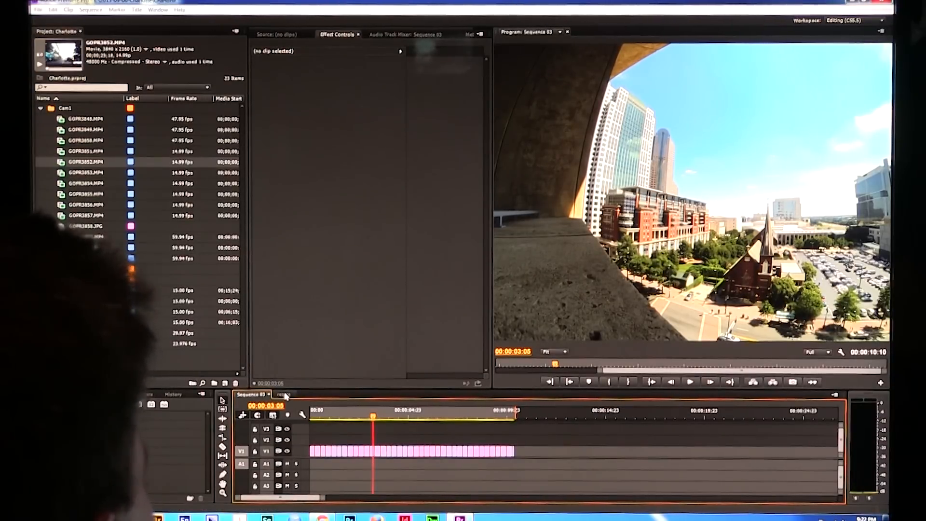
Switch the Timeline panel back to the resize sequence.
{"action": "left_click", "coordinate": [284, 394]}
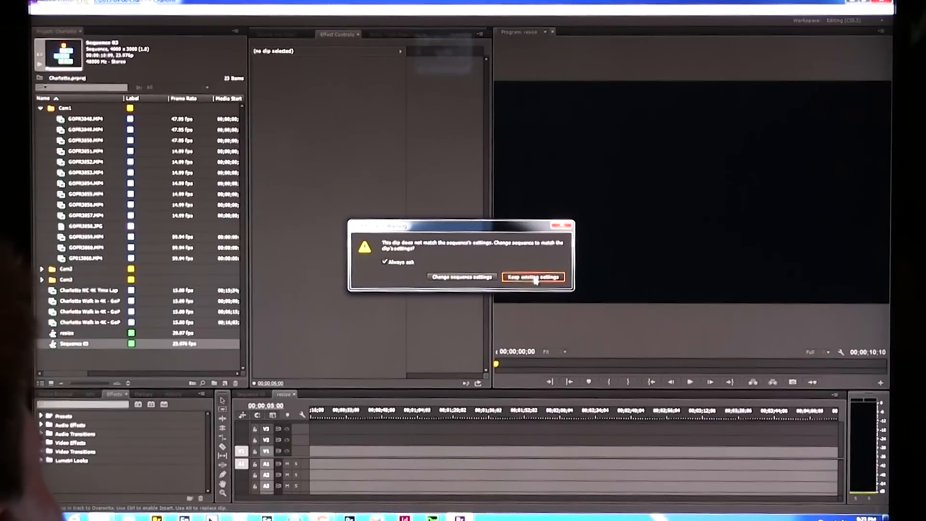
Keep the resize sequence's existing settings for the nested Sequence 03 clip.
{"action": "left_click", "coordinate": [534, 277]}
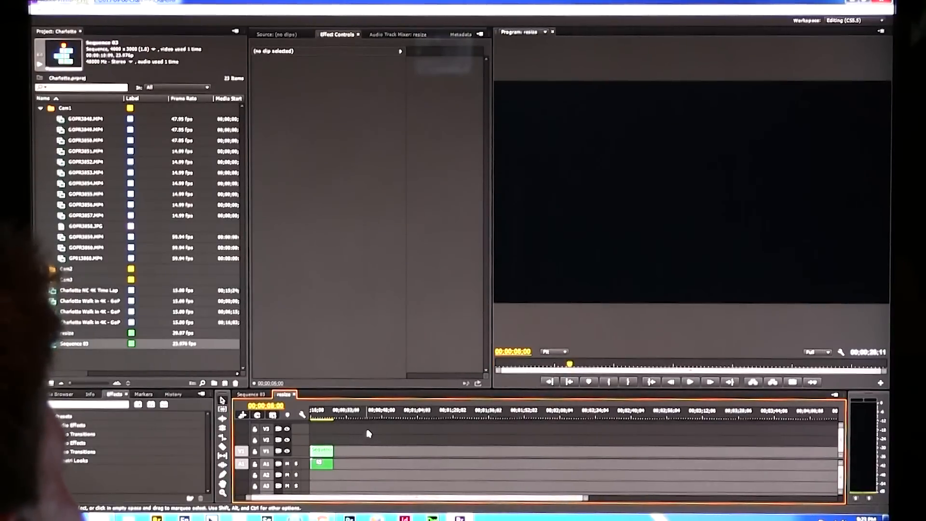
View the Sequence 03 time-lapse, return to resize, and expand the nested clip's Motion settings.
{"action": "left_click", "coordinate": [322, 418]}
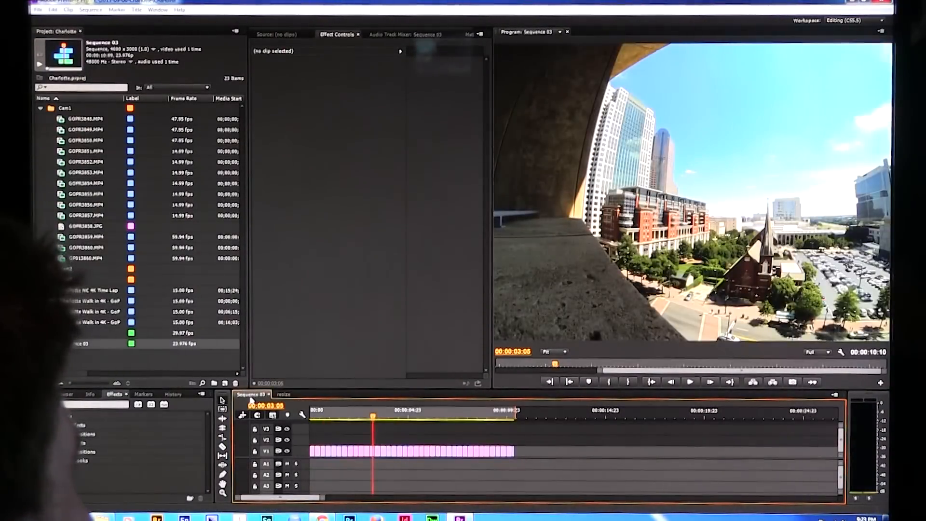
{"action": "left_click", "coordinate": [284, 394]}
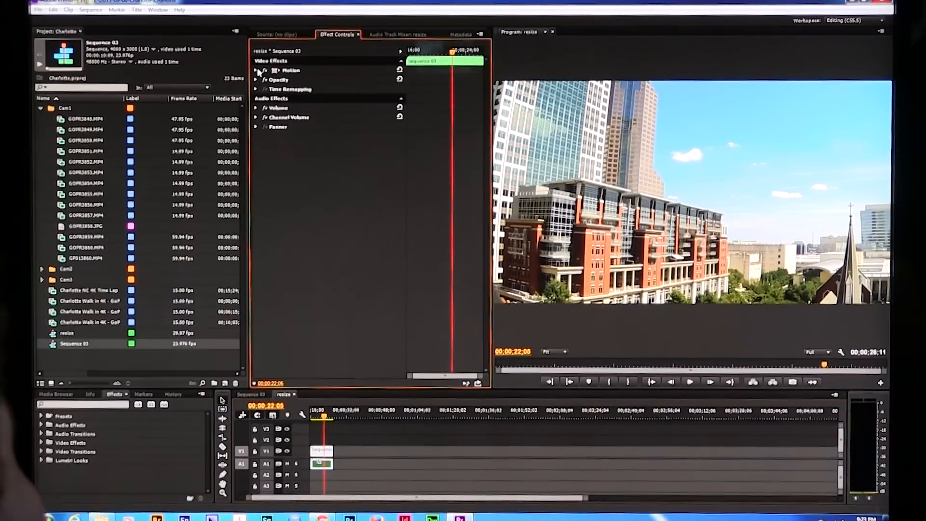
{"action": "left_click", "coordinate": [259, 70]}
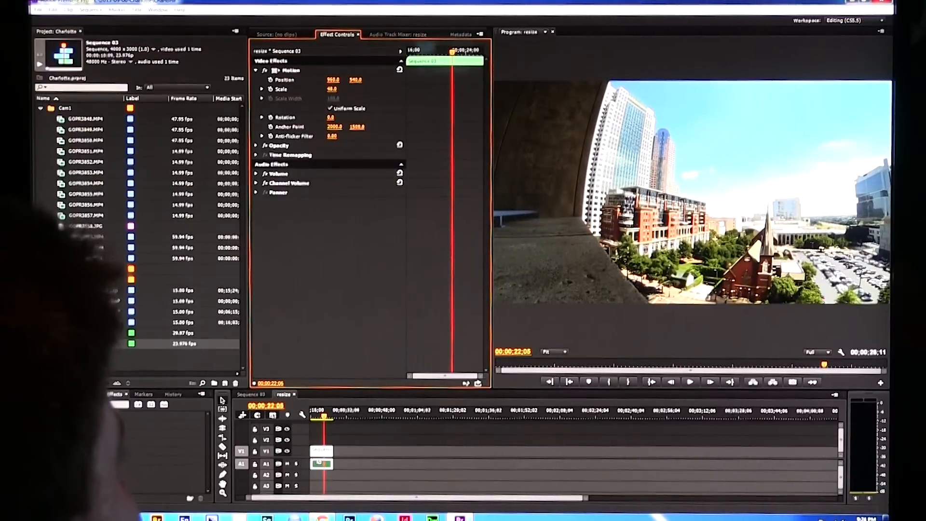
Enter 67.0 as the nested Sequence 03 clip's Scale and select Position for reframing.
{"action": "type", "text": "67.0"}
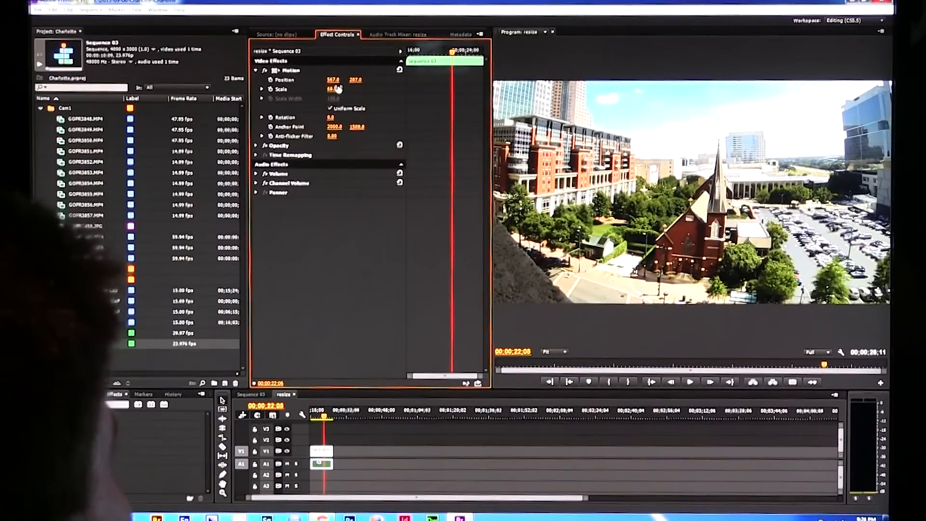
{"action": "left_click", "coordinate": [333, 89]}
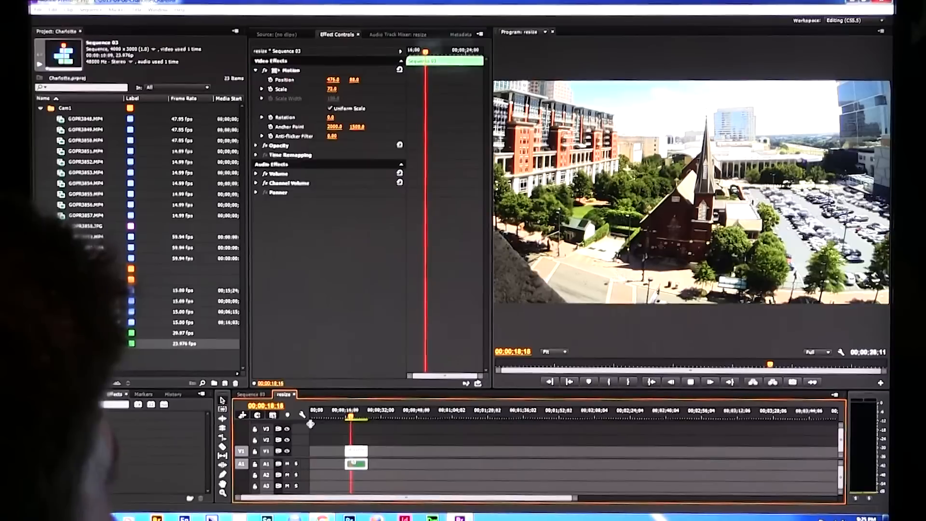
Deselect the reframed nested clip and bring up the File menu's export commands.
{"action": "left_click", "coordinate": [692, 382]}
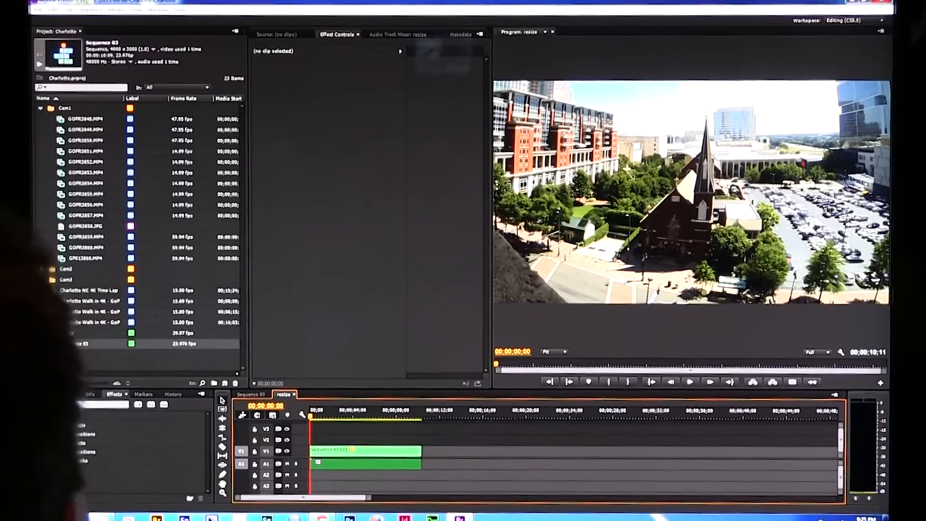
{"action": "left_click", "coordinate": [35, 10]}
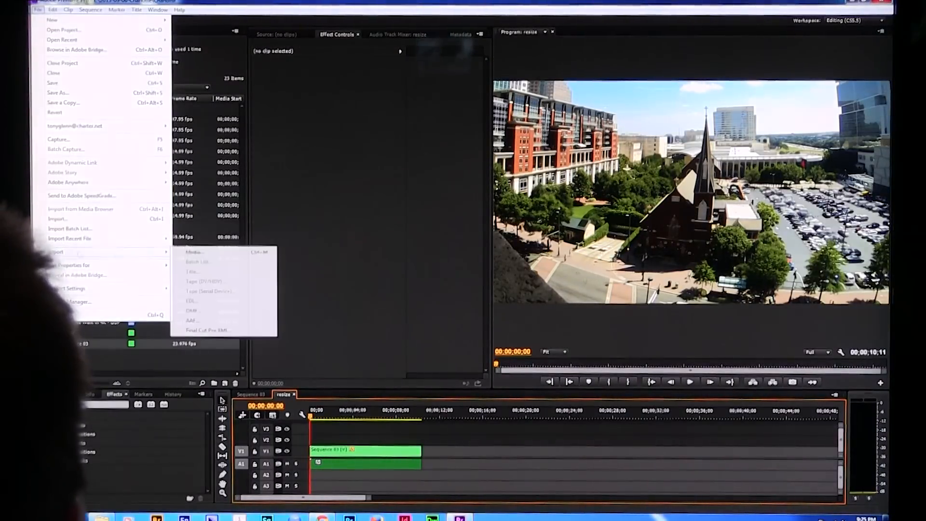
Review the resize.mp4 H.264 export settings at 18 Mbps target, 24 Mbps maximum, then cancel.
{"action": "left_click", "coordinate": [194, 251]}
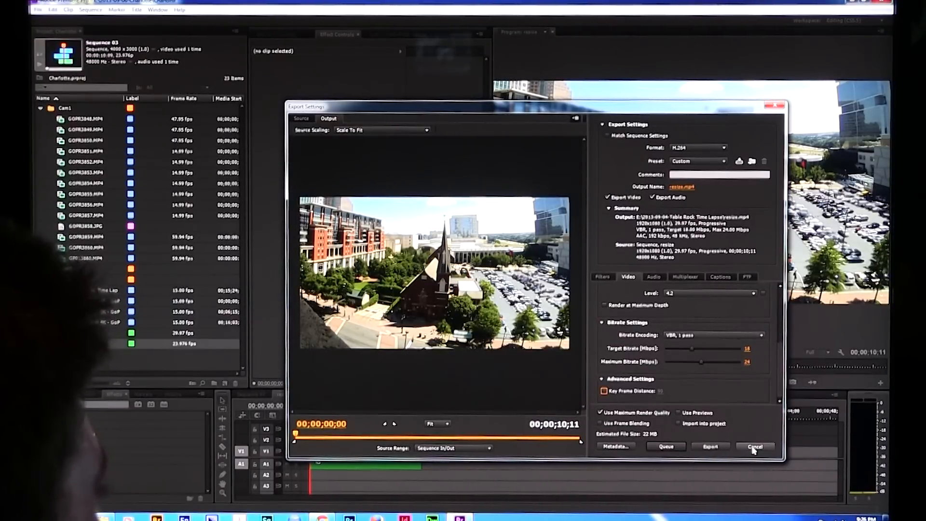
{"action": "left_click", "coordinate": [755, 446]}
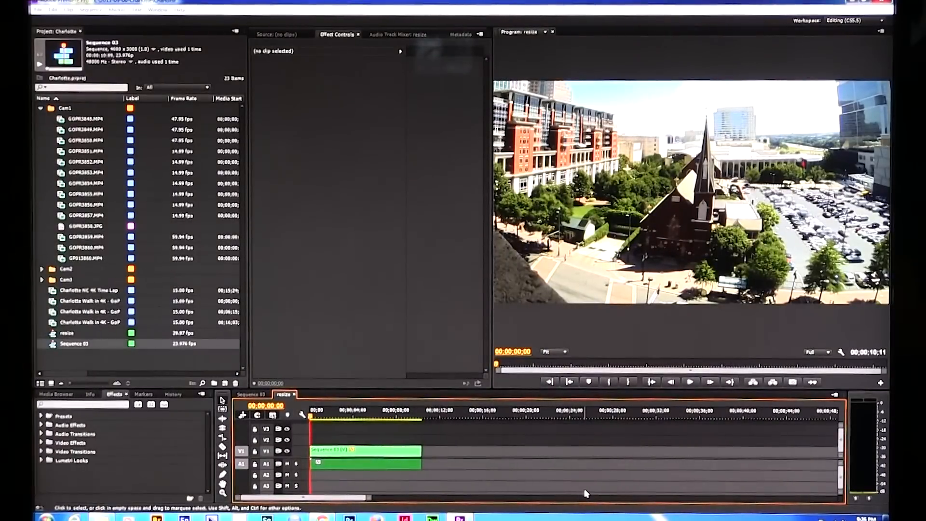